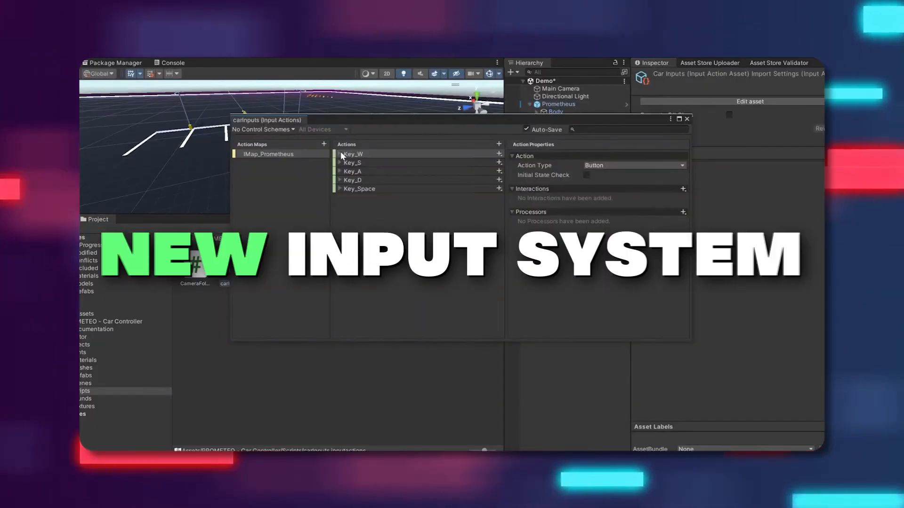
left_click(352, 153)
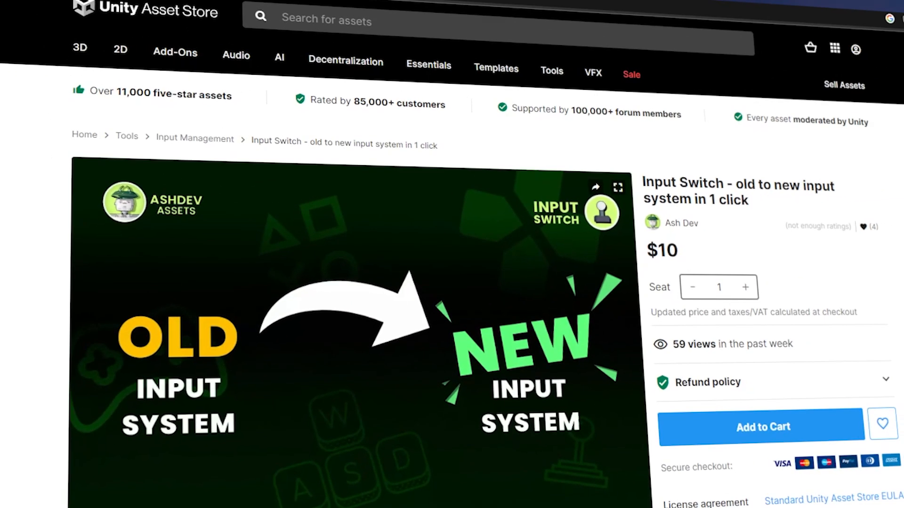
scroll("down", 3)
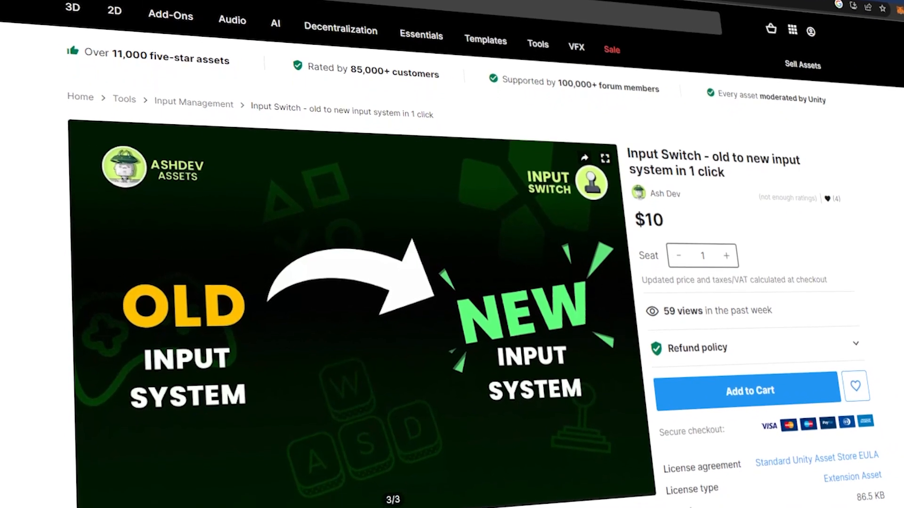
scroll("down", 3)
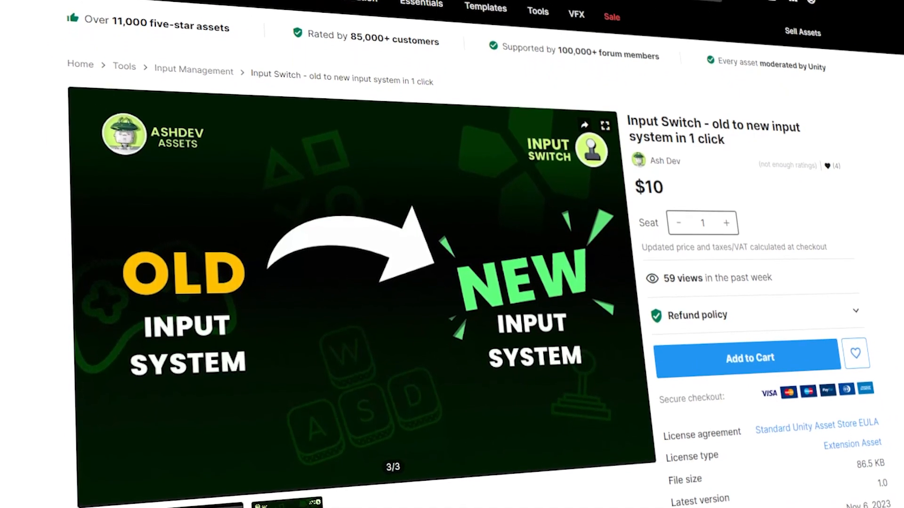
scroll("down", 3)
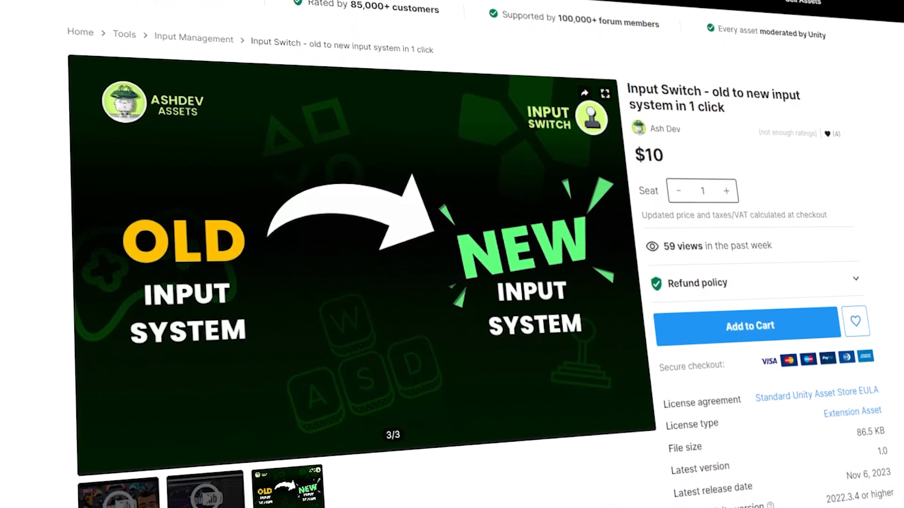
scroll("down", 3)
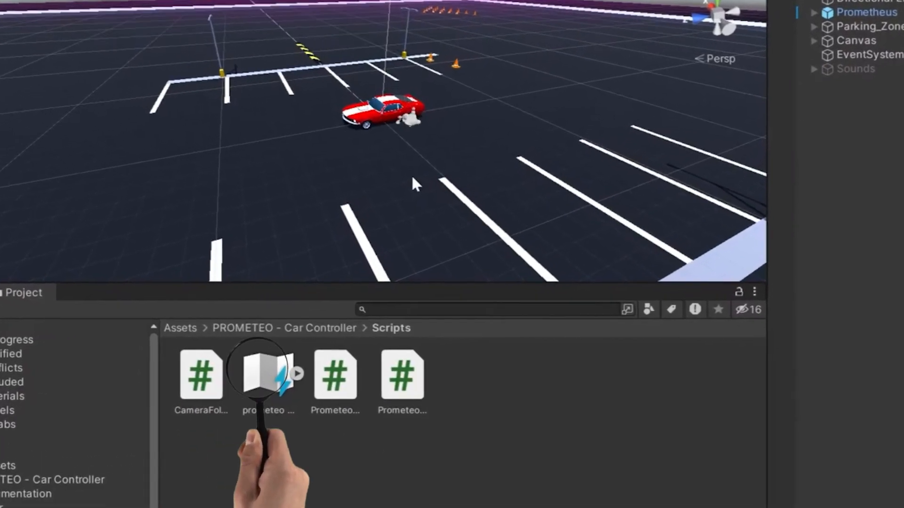
double_click(267, 374)
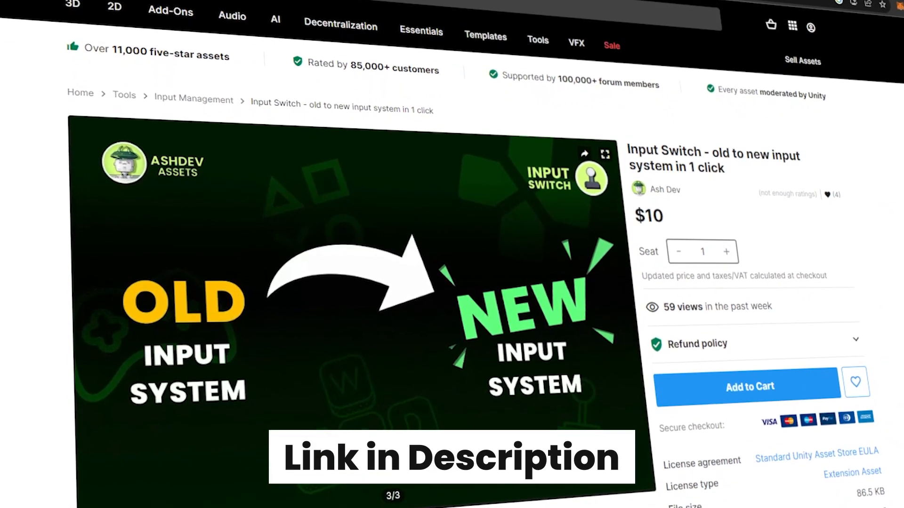
scroll("down", 3)
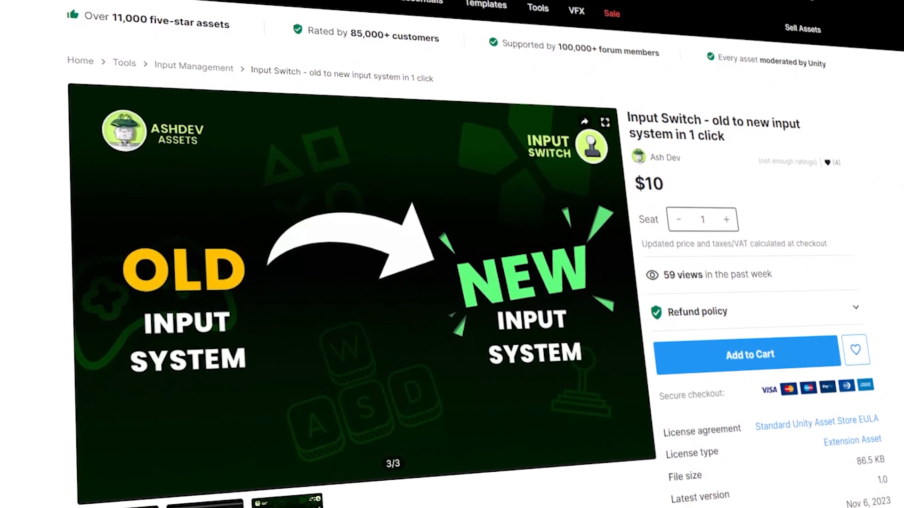
scroll("down", 3)
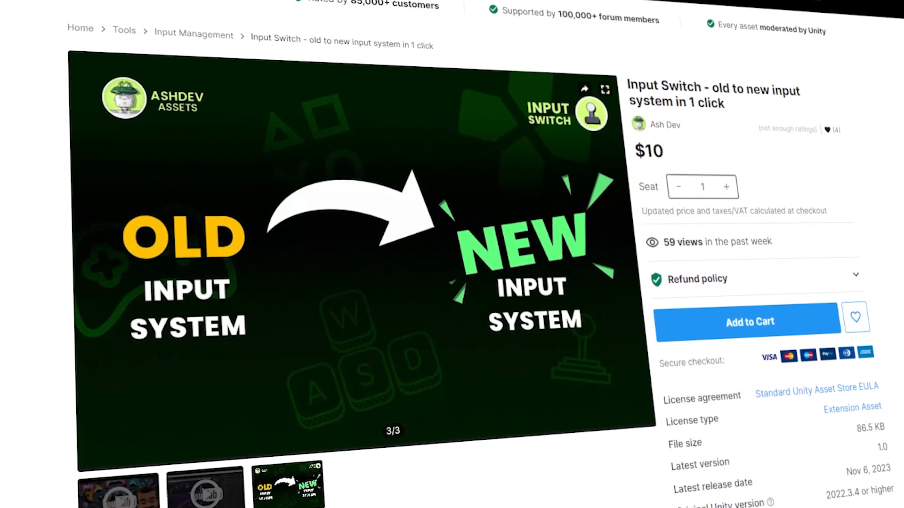